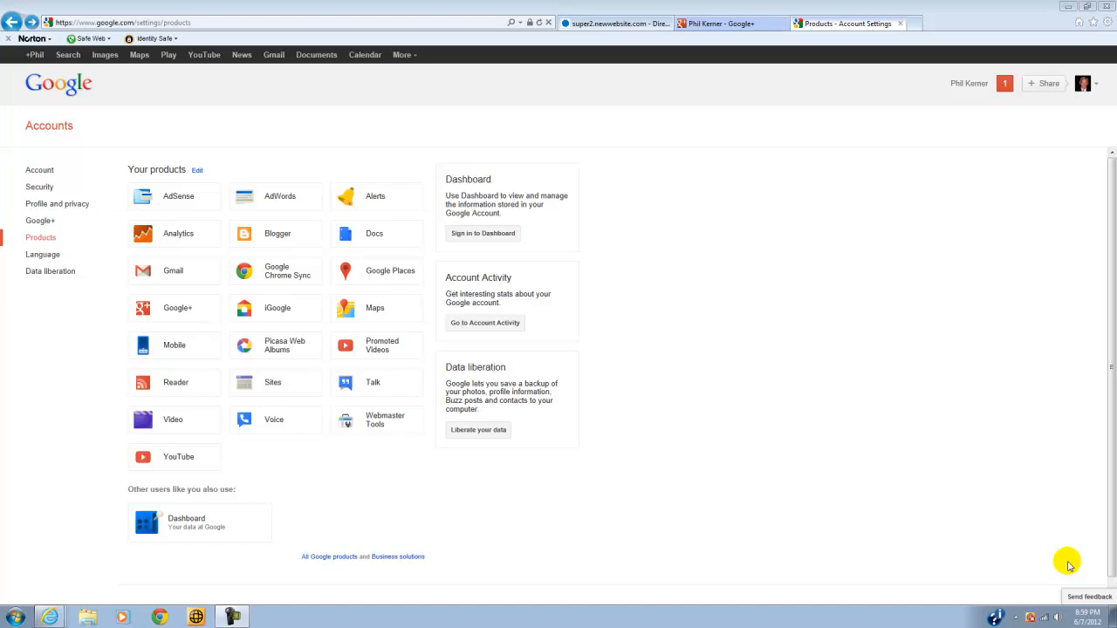
pyautogui.moveTo(404, 383)
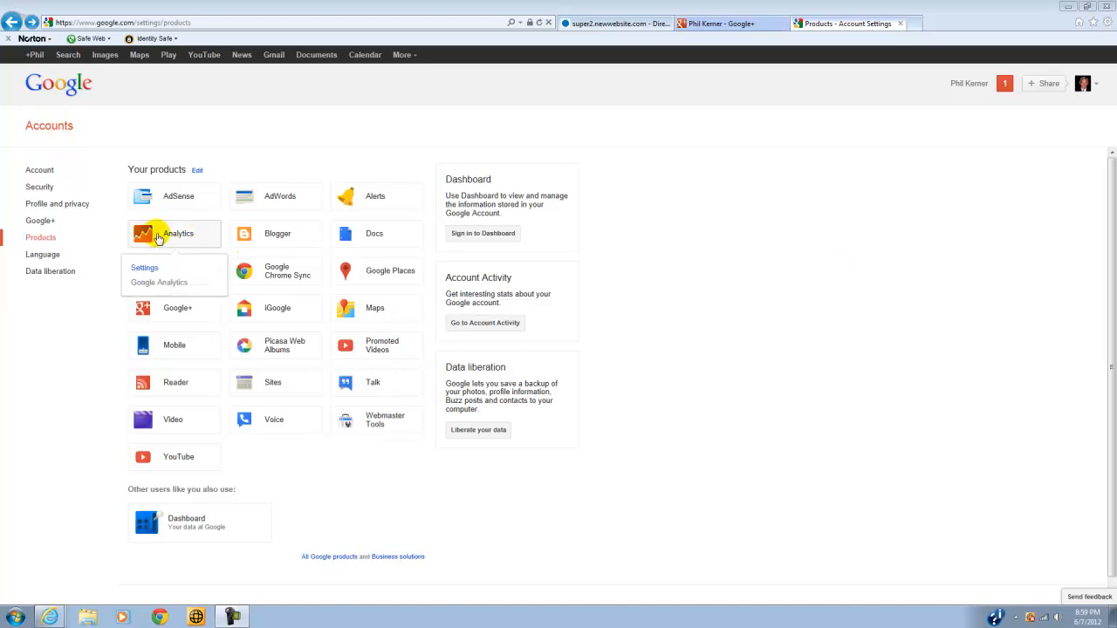
# Launch Google Analytics from the products list and go to its Admin administration page.
pyautogui.click(143, 269)
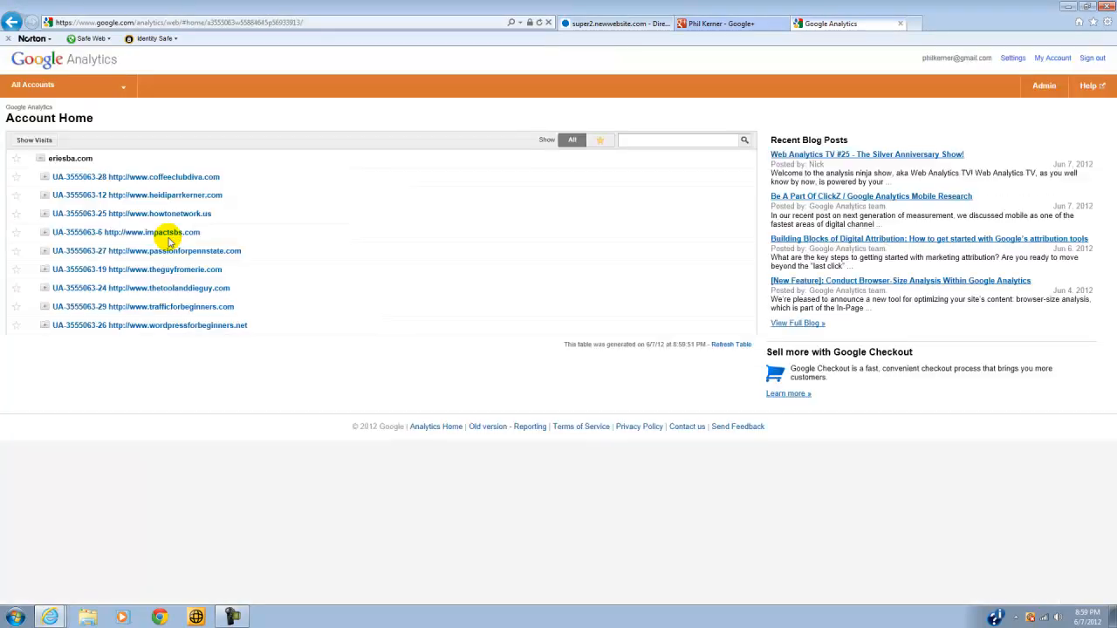
pyautogui.moveTo(1079, 161)
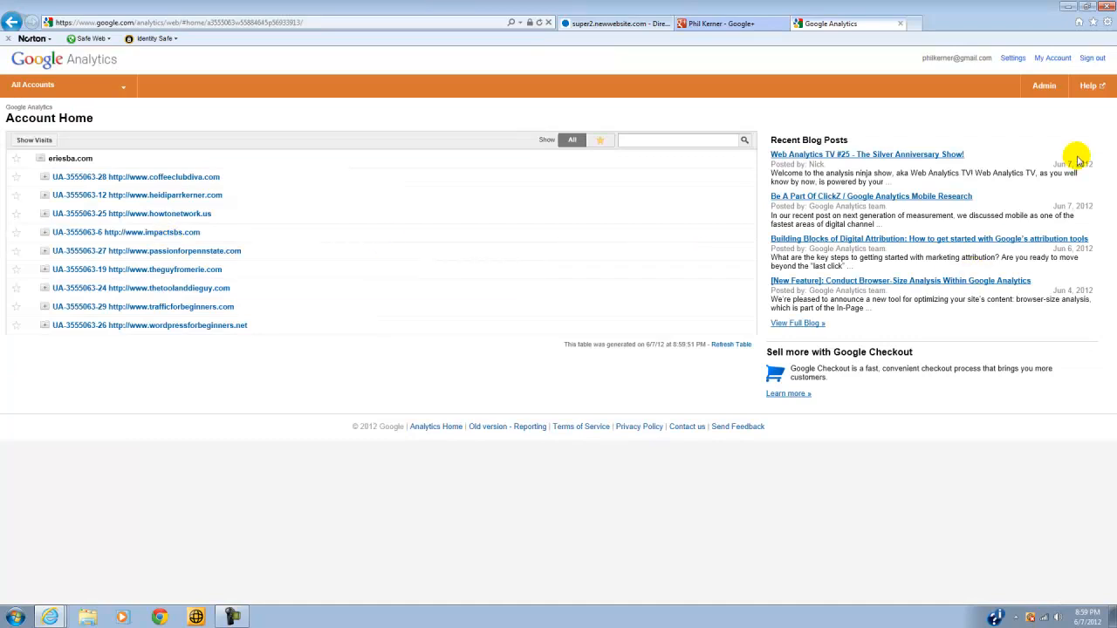
pyautogui.moveTo(1043, 85)
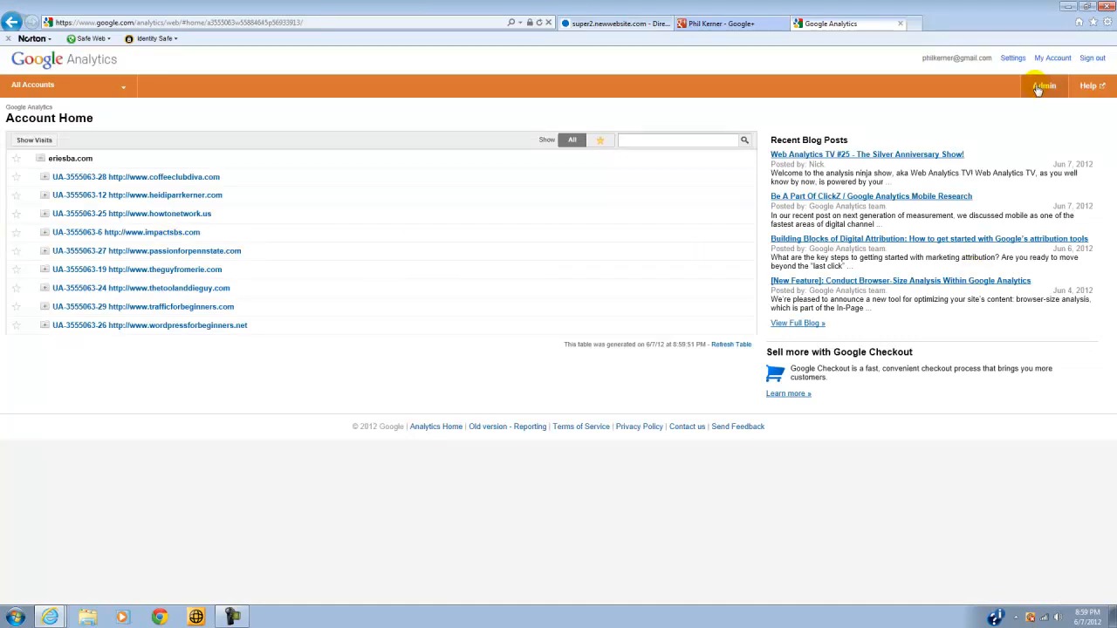
pyautogui.click(1044, 85)
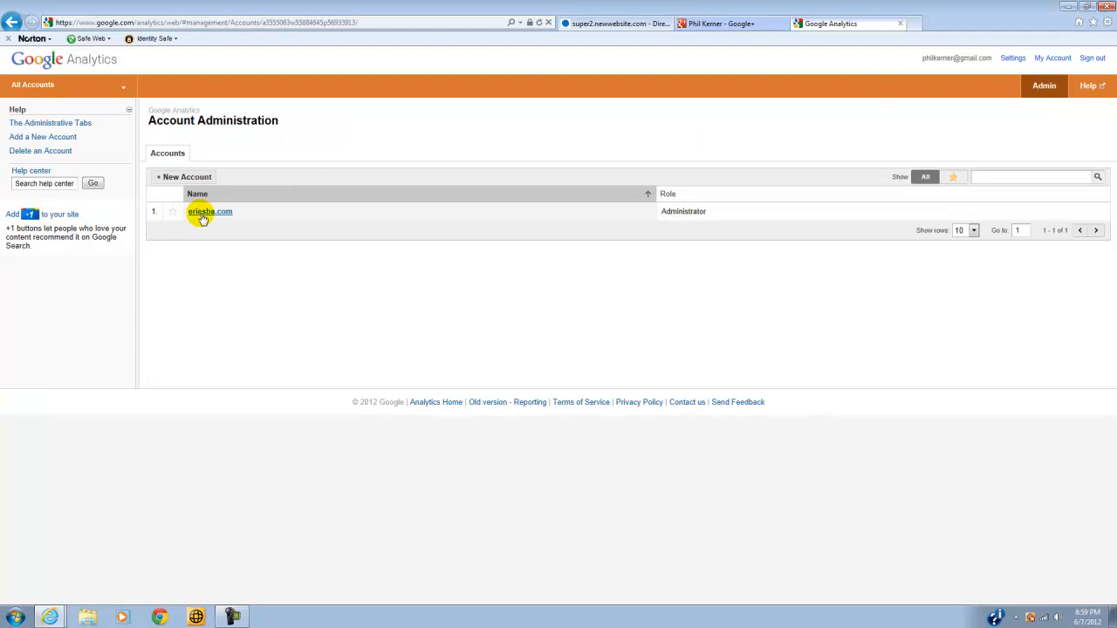
# Select the eriesba.com account and start a new web property from its Properties list.
pyautogui.click(209, 211)
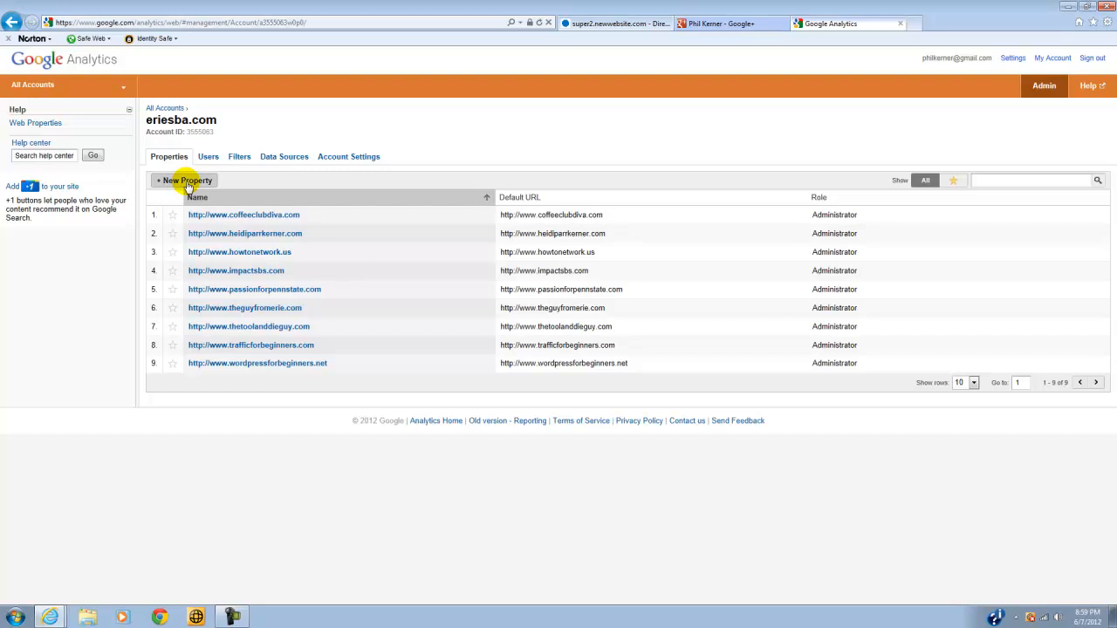
pyautogui.click(185, 180)
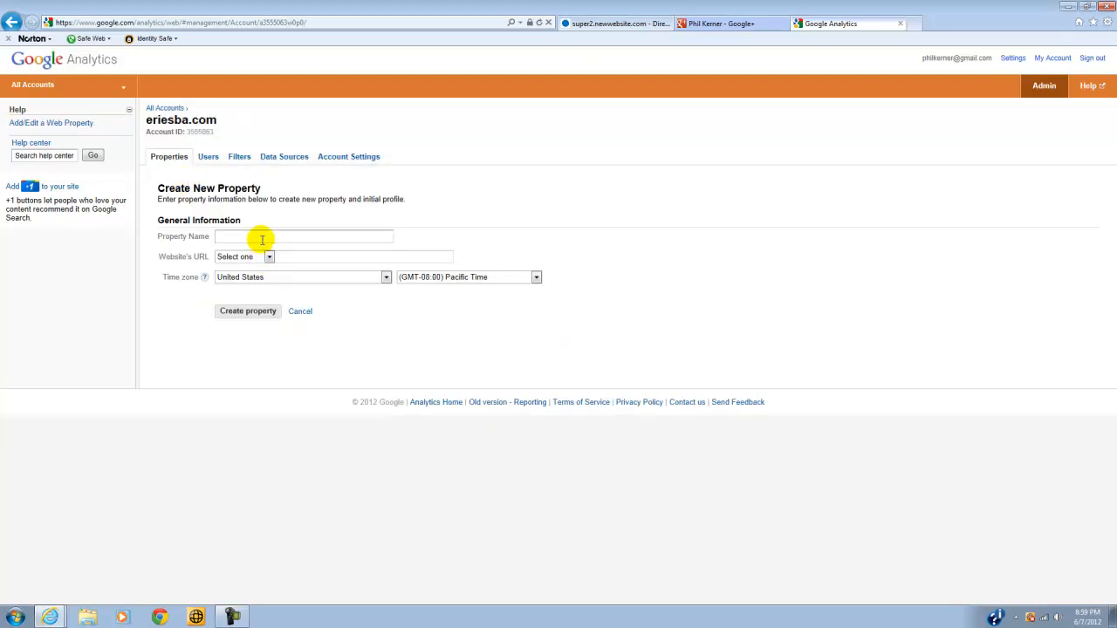